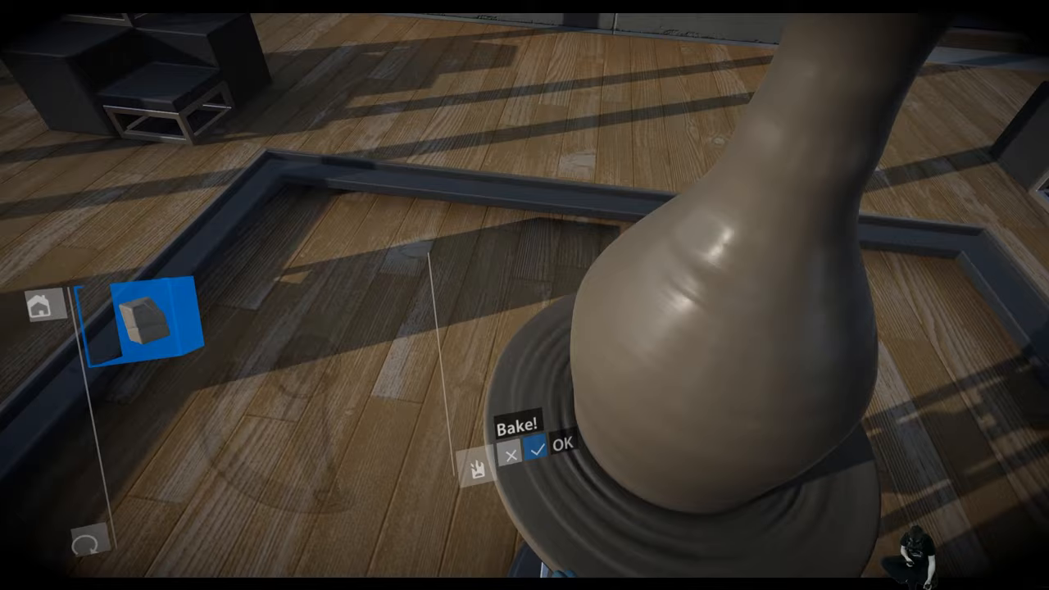
Confirm baking the tall bottle-shaped vase on the wheel.
click(557, 449)
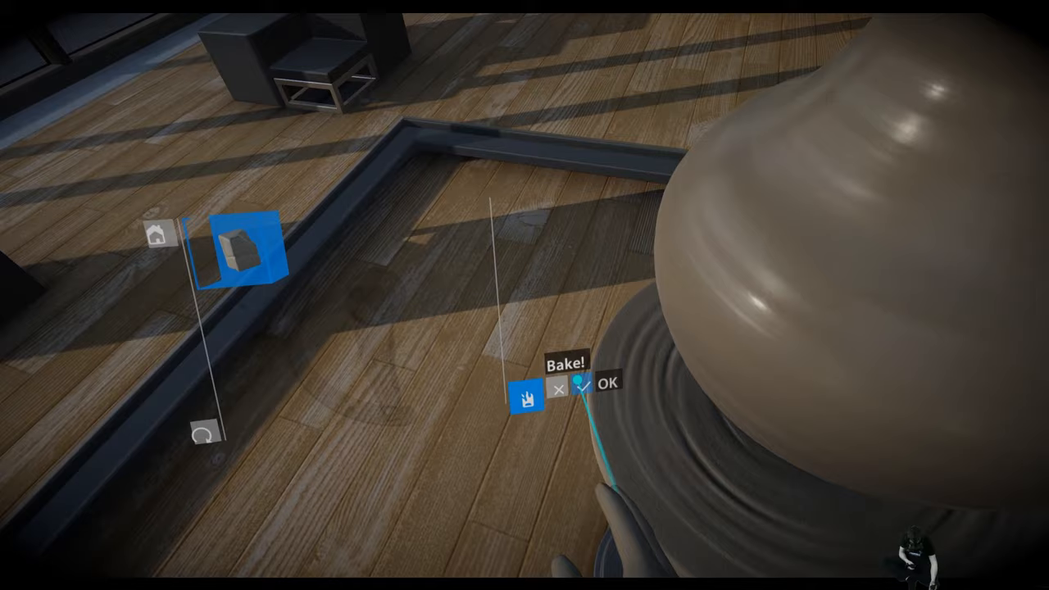
click(611, 403)
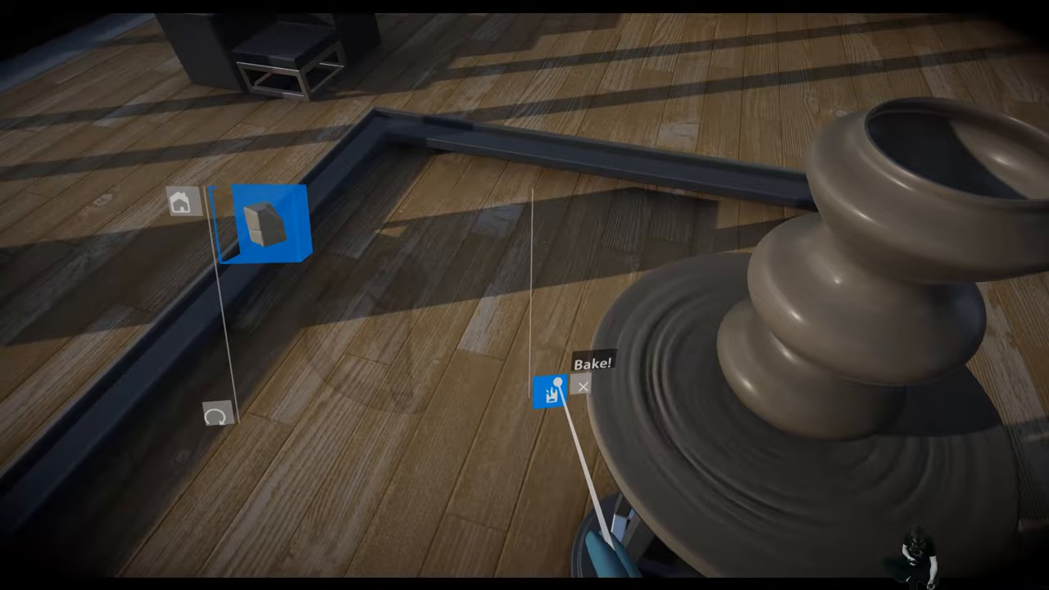
click(551, 395)
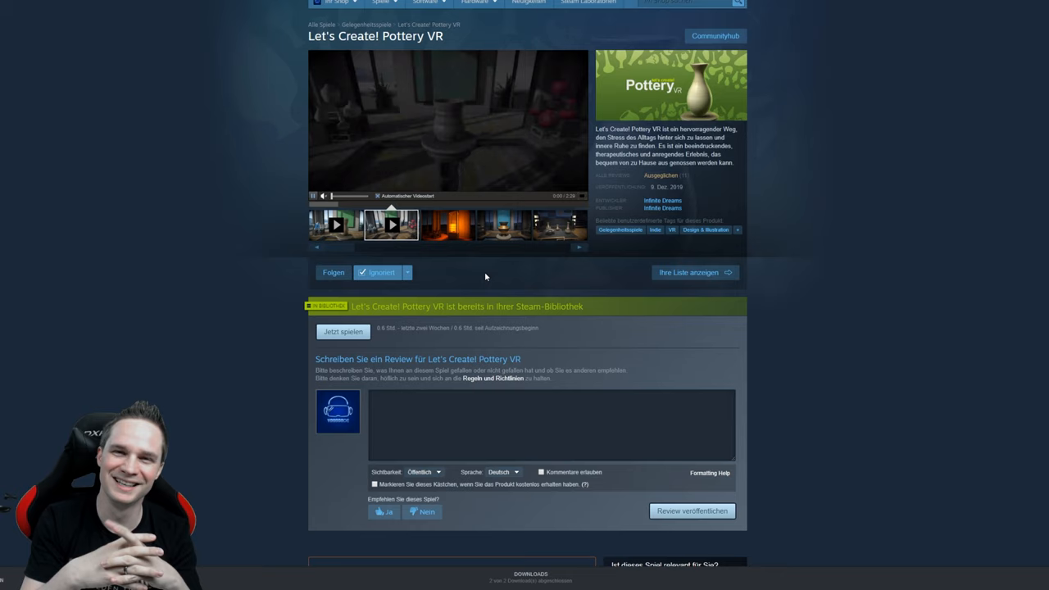
Preview several store screenshots, ending with the ornate gold-banded vase shown large.
click(447, 225)
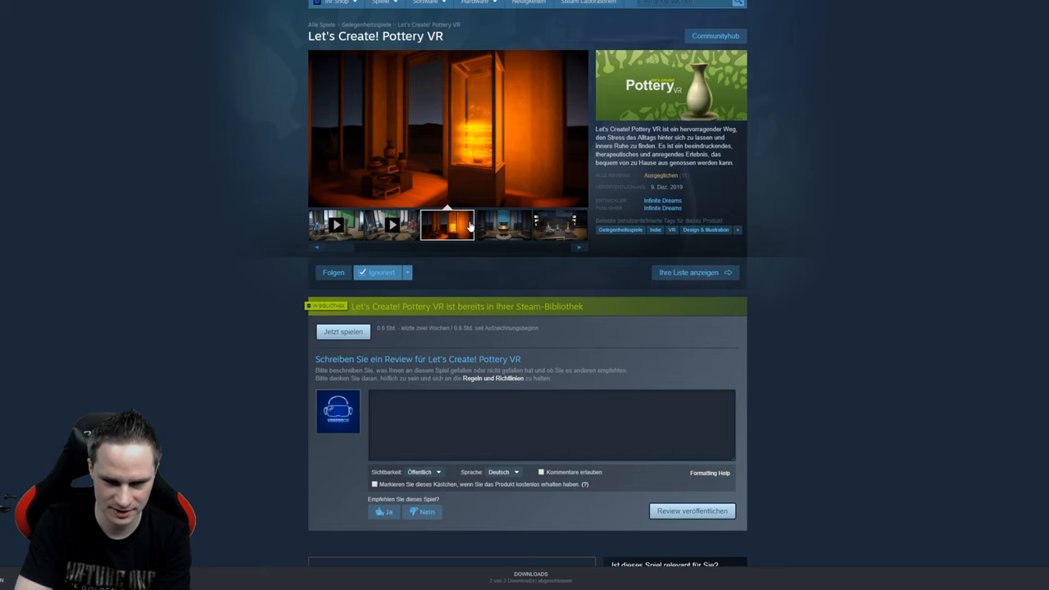
click(502, 227)
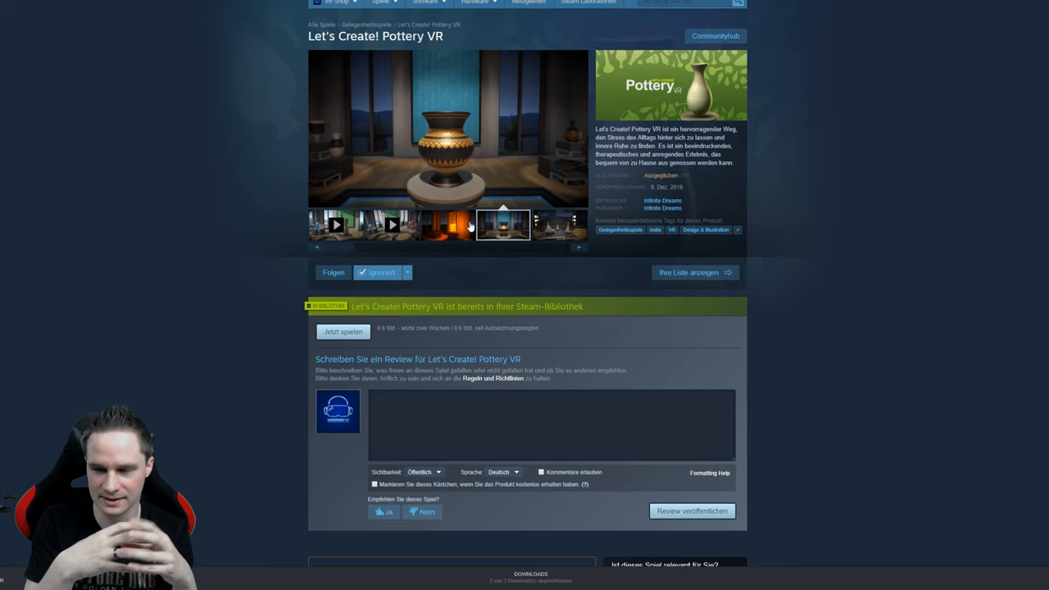
click(559, 224)
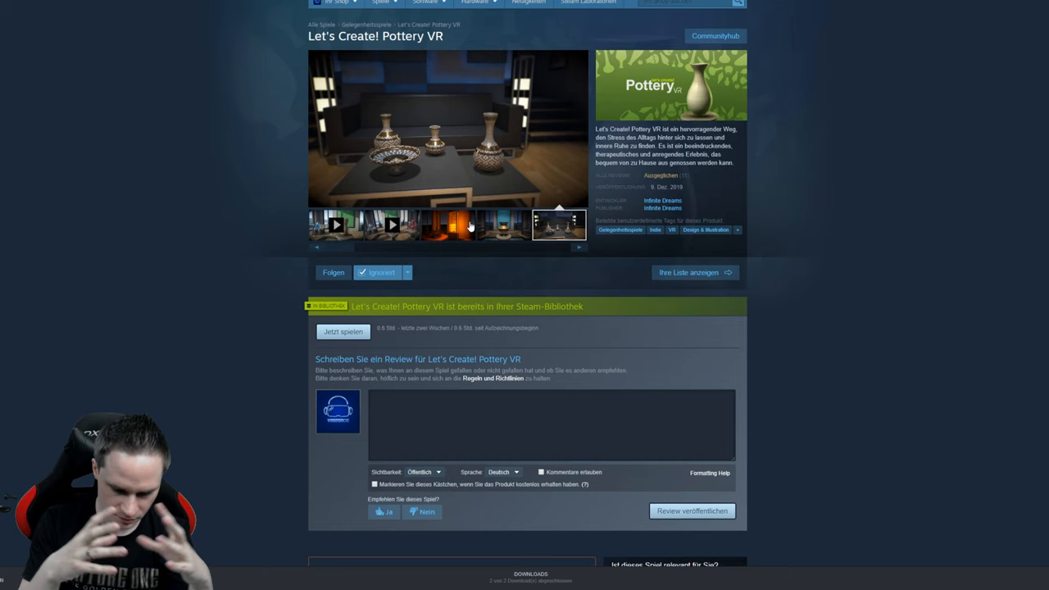
click(502, 225)
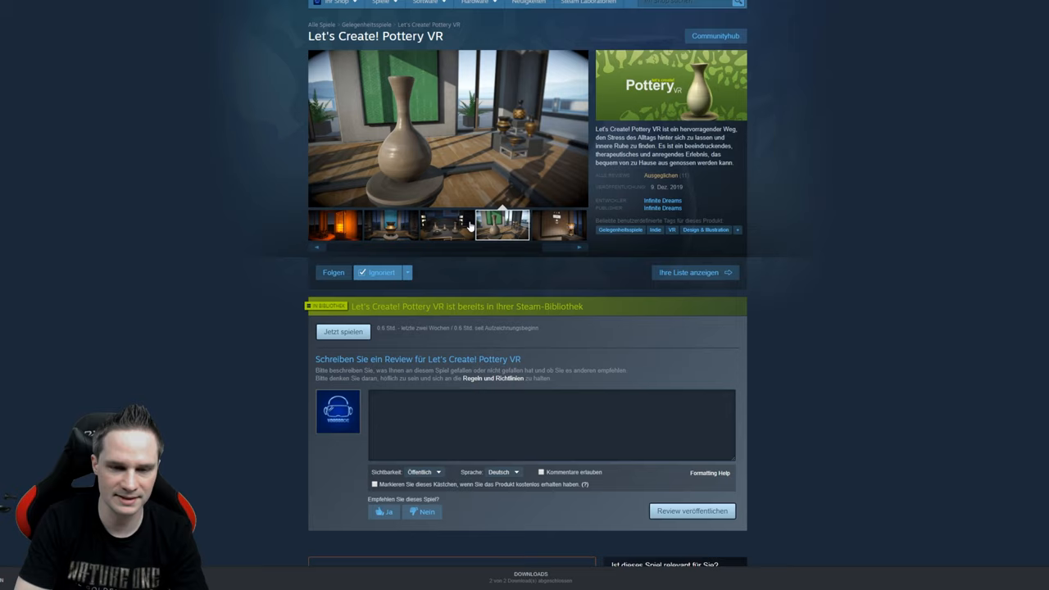
click(390, 226)
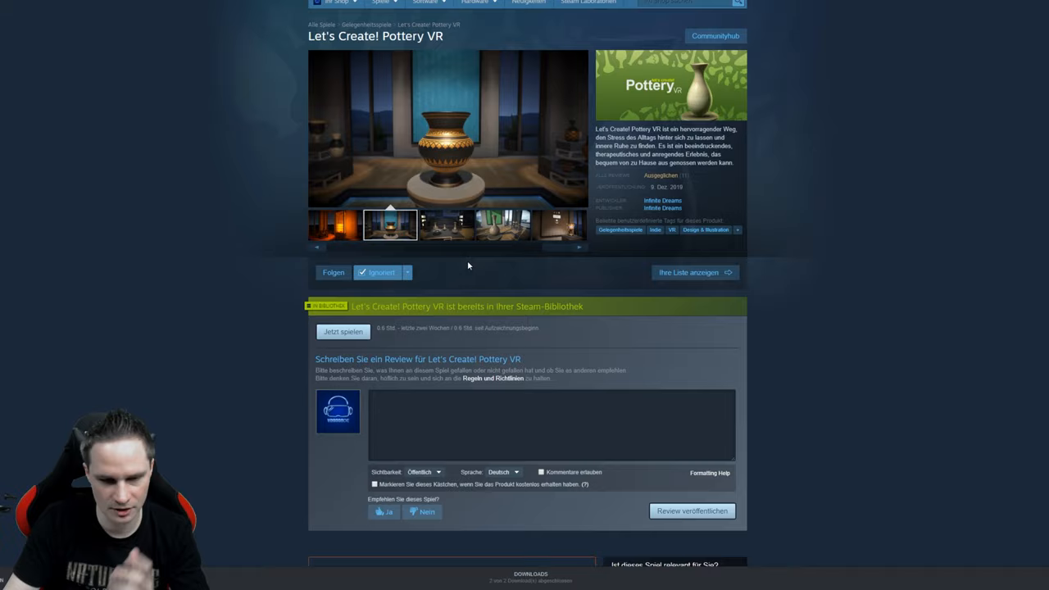
scroll(down, 3)
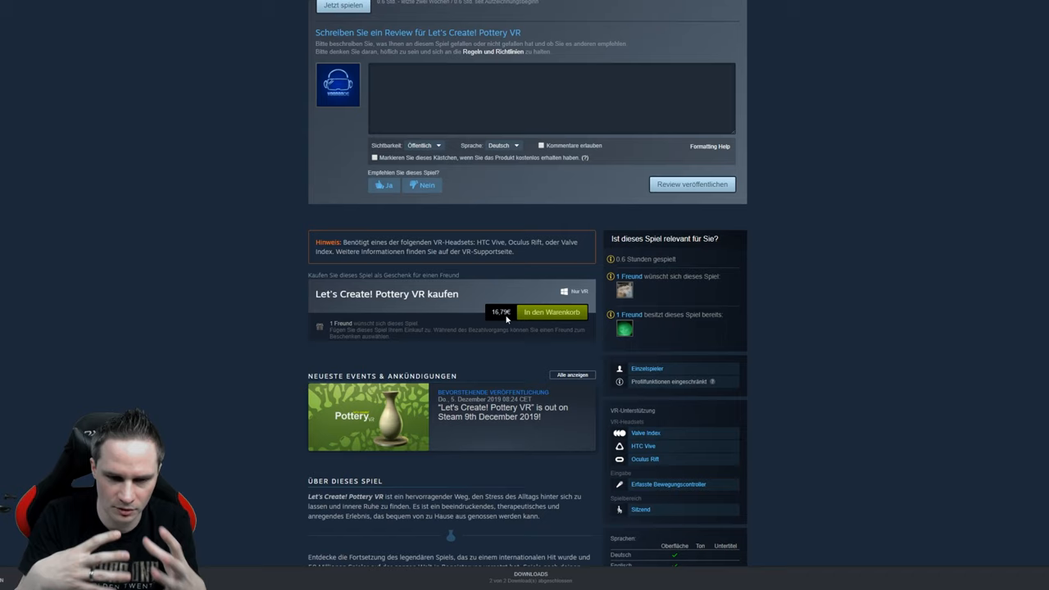
scroll(up, 3)
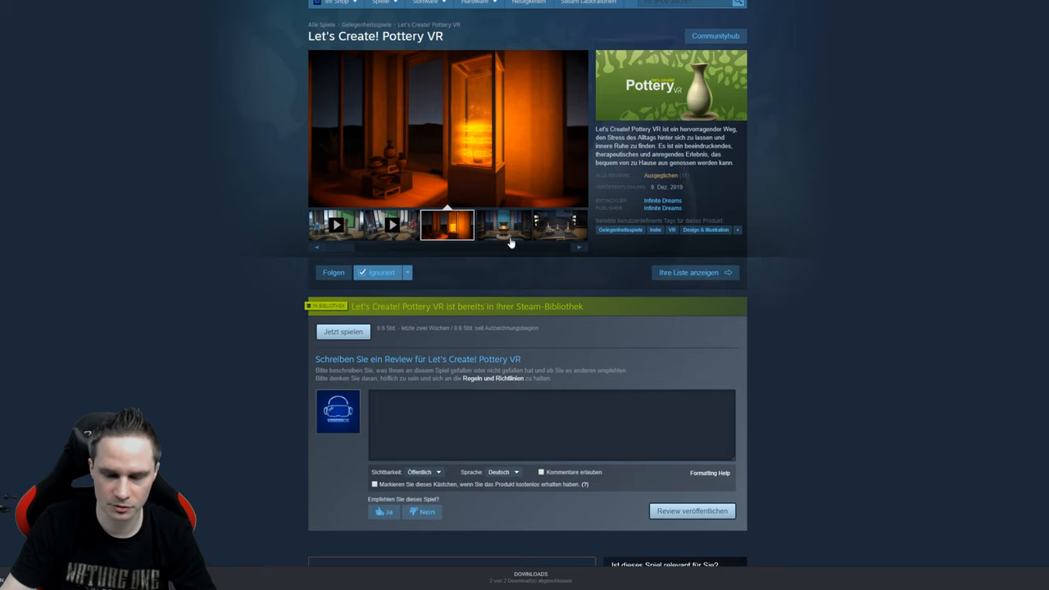
click(502, 225)
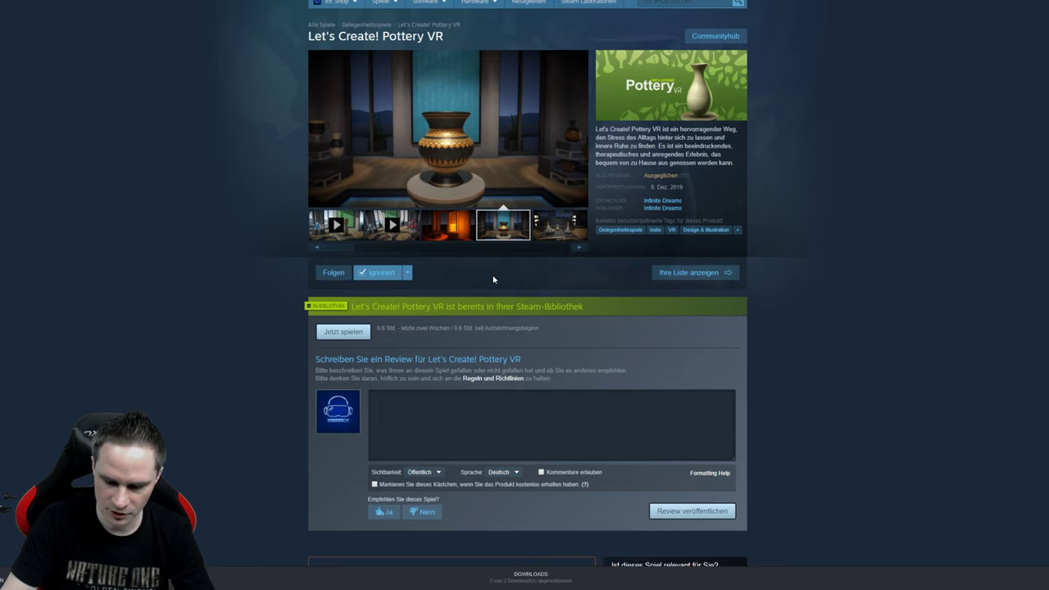